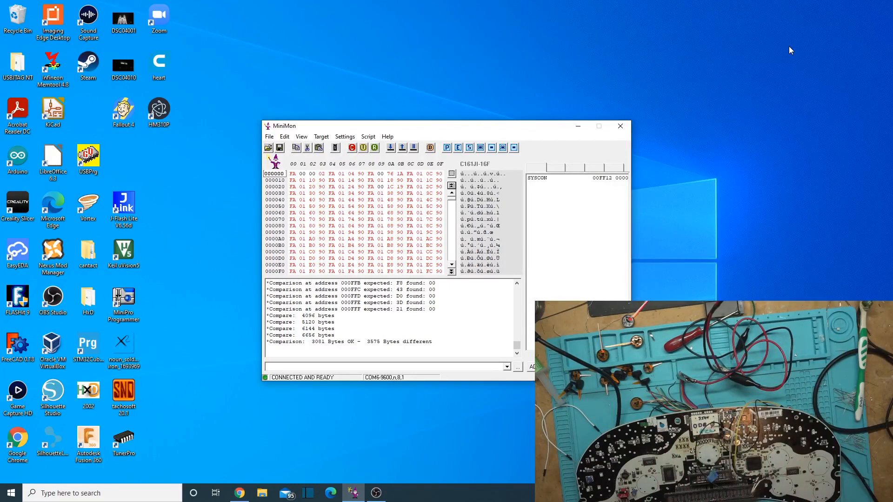
pyautogui.moveTo(766, 48)
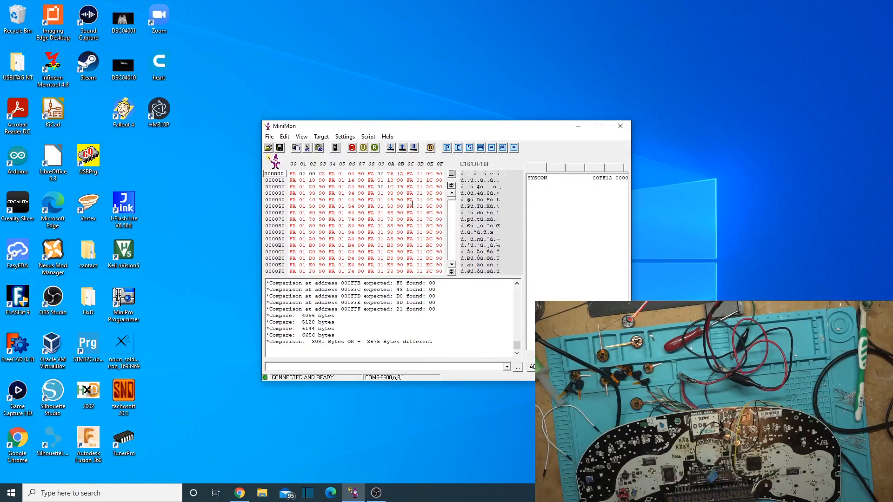
pyautogui.moveTo(368, 137)
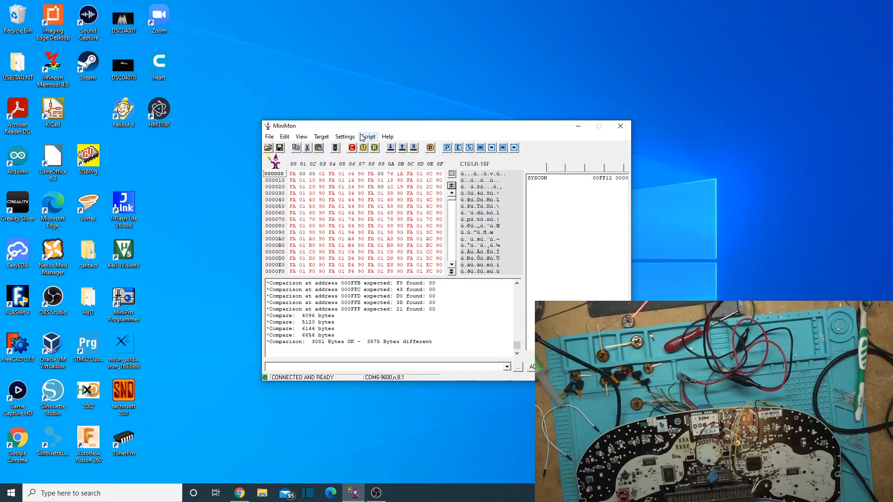
pyautogui.moveTo(255, 187)
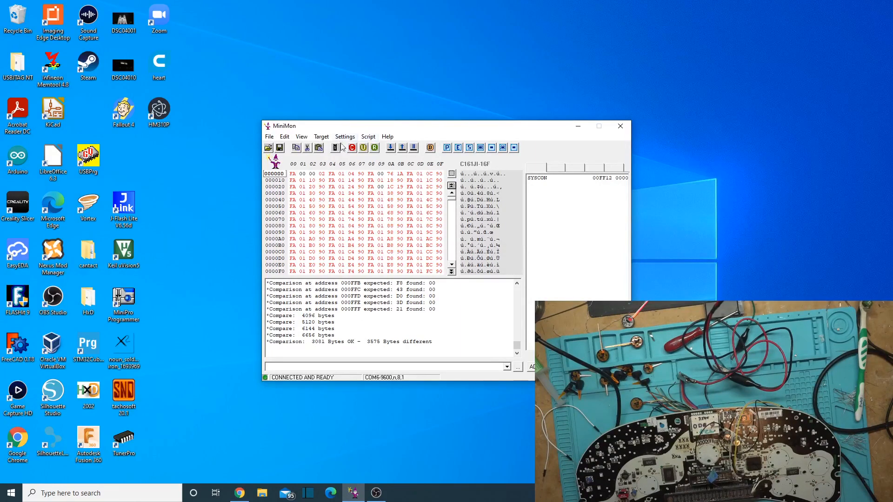
# - Browse the Edit and View menus, then close the open menu
pyautogui.click(283, 137)
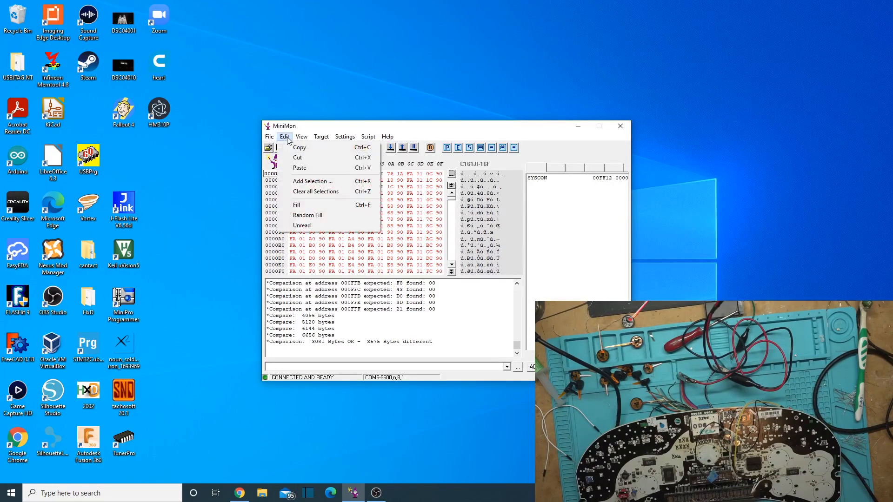
pyautogui.click(301, 137)
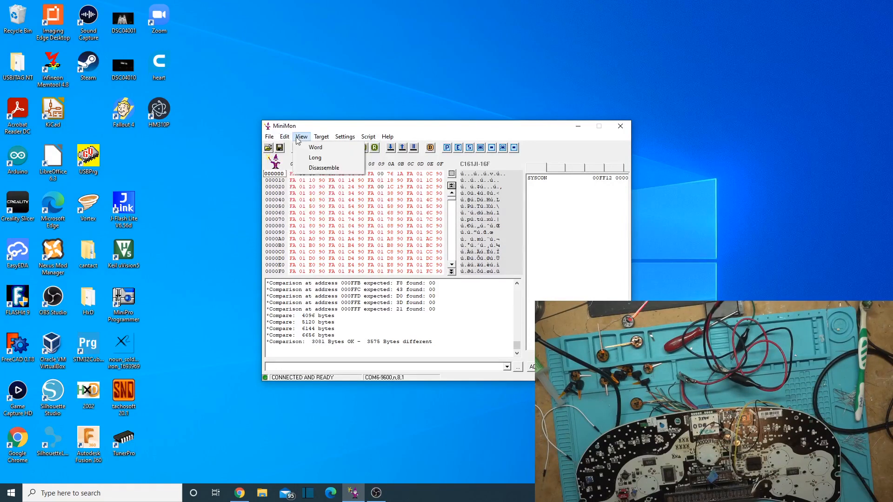
pyautogui.click(284, 137)
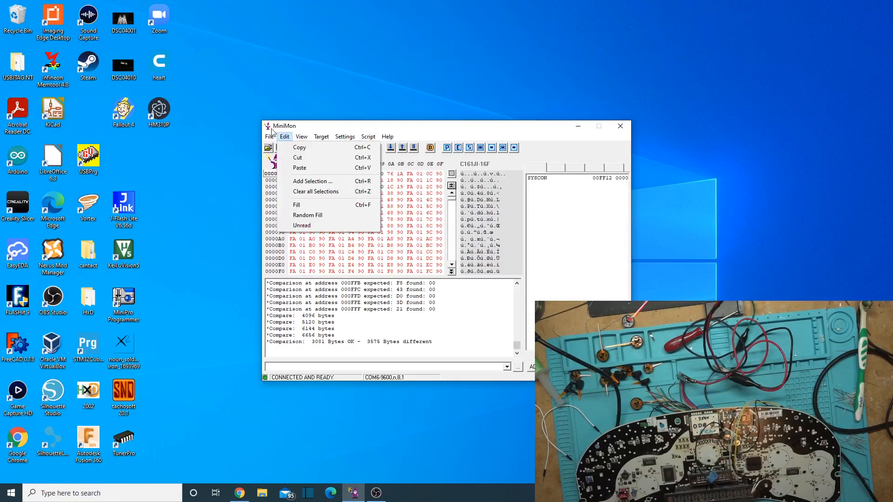
pyautogui.click(301, 137)
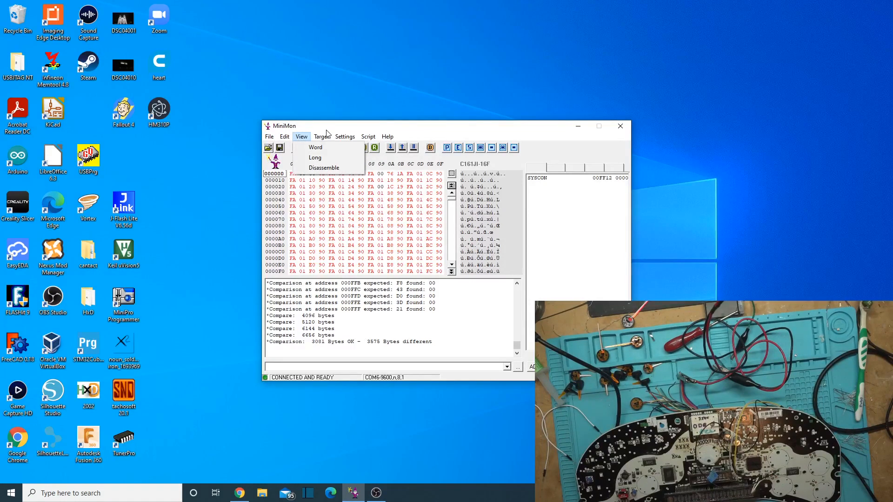
pyautogui.click(284, 137)
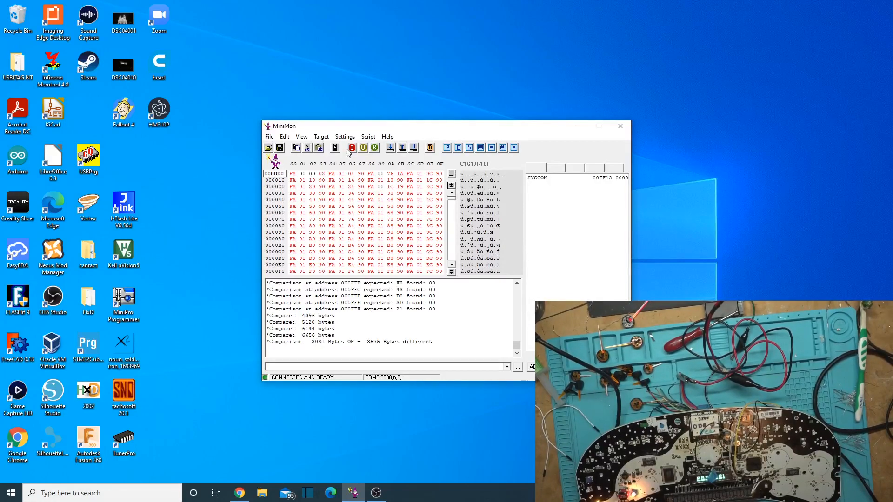
# - Reconnect the monitor to the chip, confirming the hardware has been reset
pyautogui.click(352, 148)
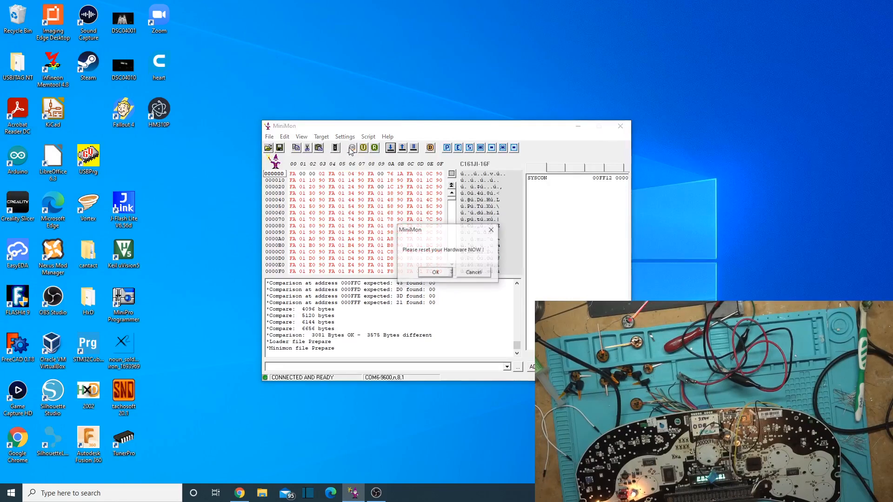
pyautogui.click(435, 271)
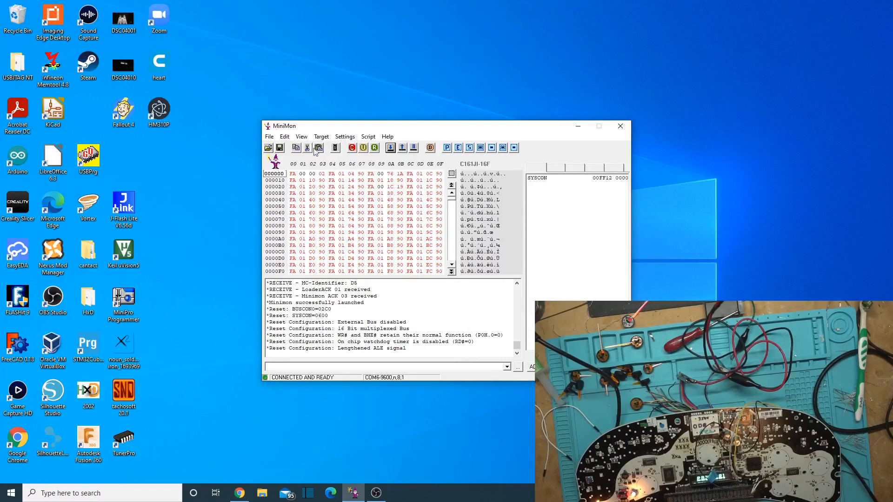
pyautogui.click(284, 137)
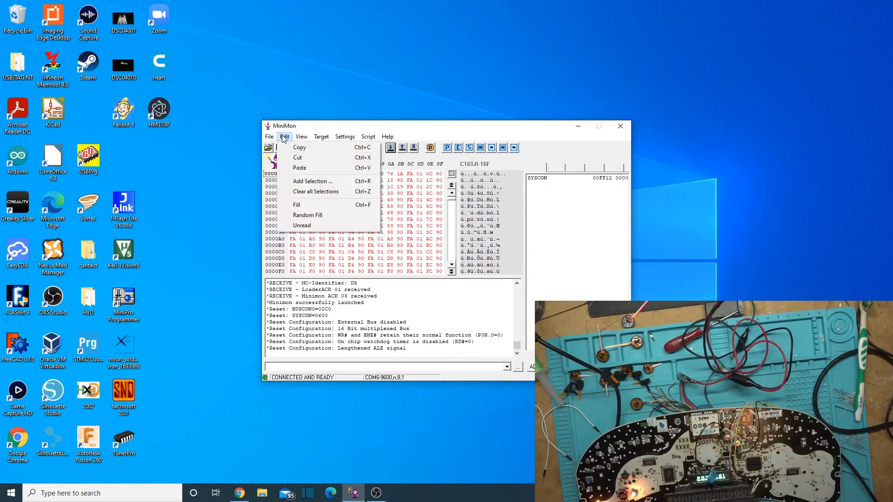
pyautogui.moveTo(313, 181)
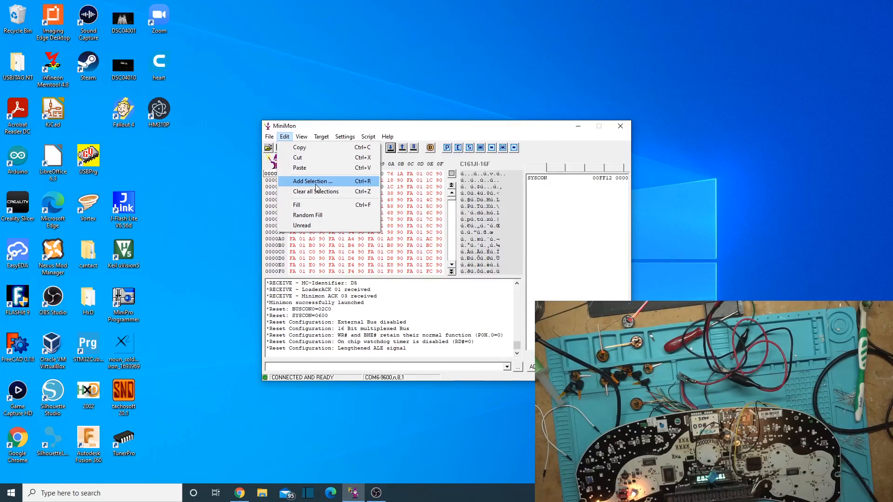
# - Select 512 bytes from 000000 to 0001FF and compare them, showing 0 bytes different
pyautogui.click(311, 180)
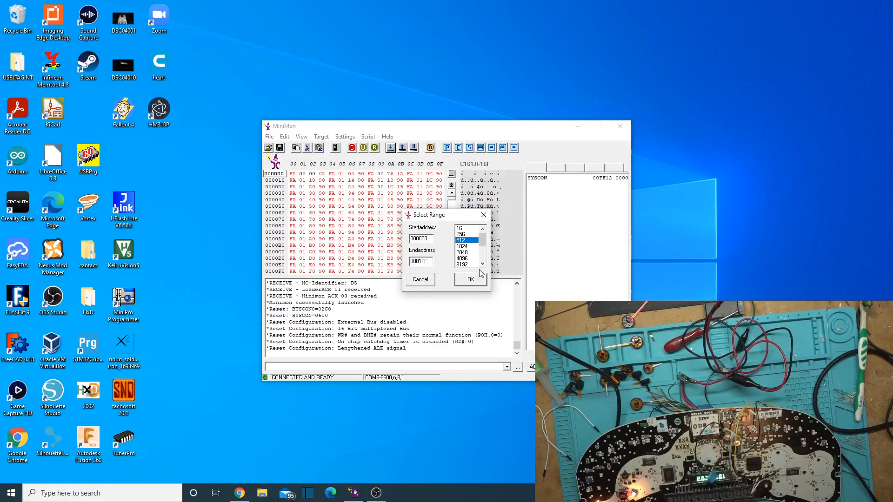
pyautogui.click(470, 279)
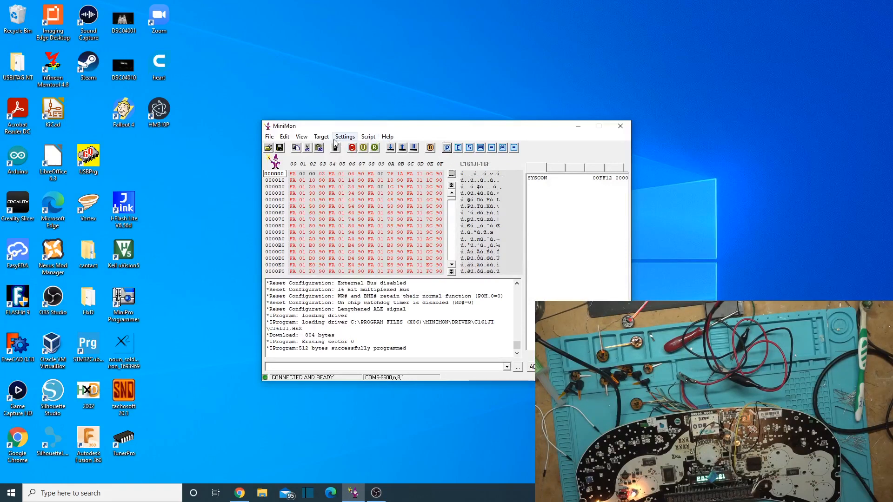
pyautogui.click(321, 136)
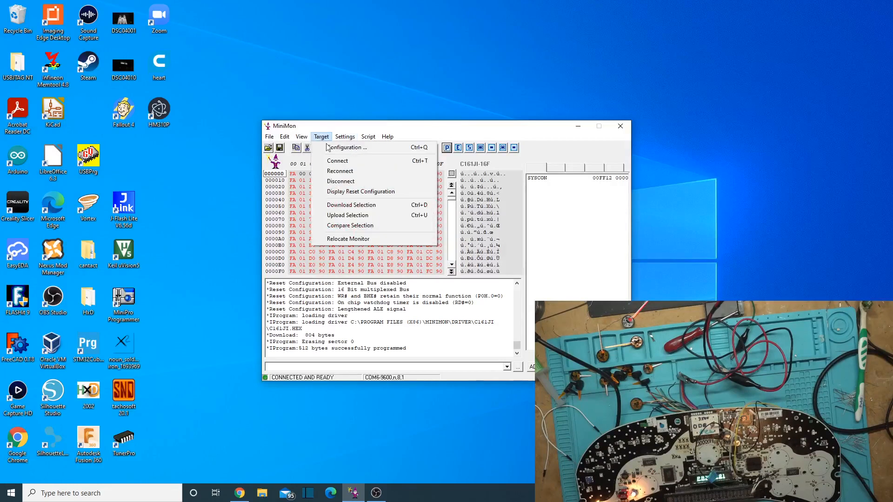
pyautogui.click(350, 226)
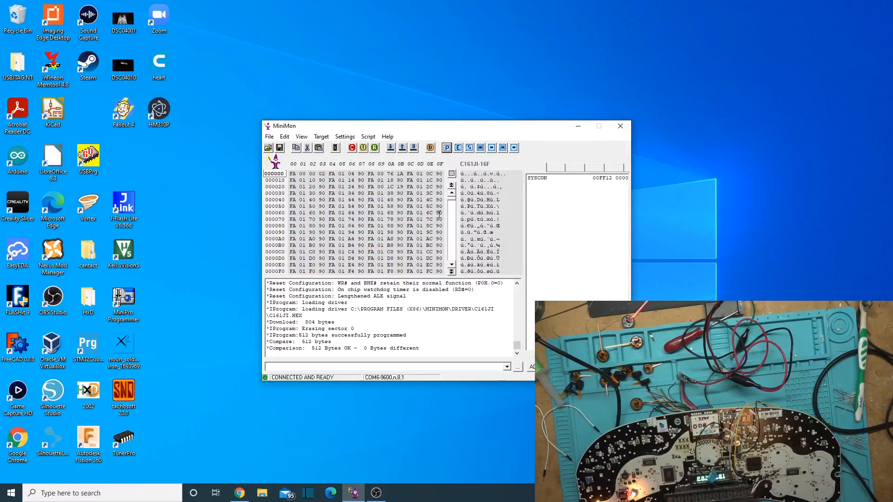
pyautogui.scroll(-3)
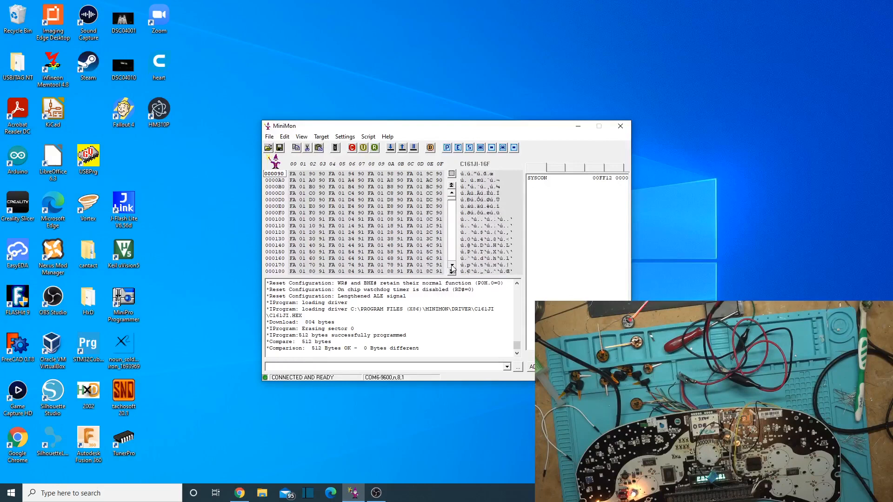
pyautogui.scroll(-3)
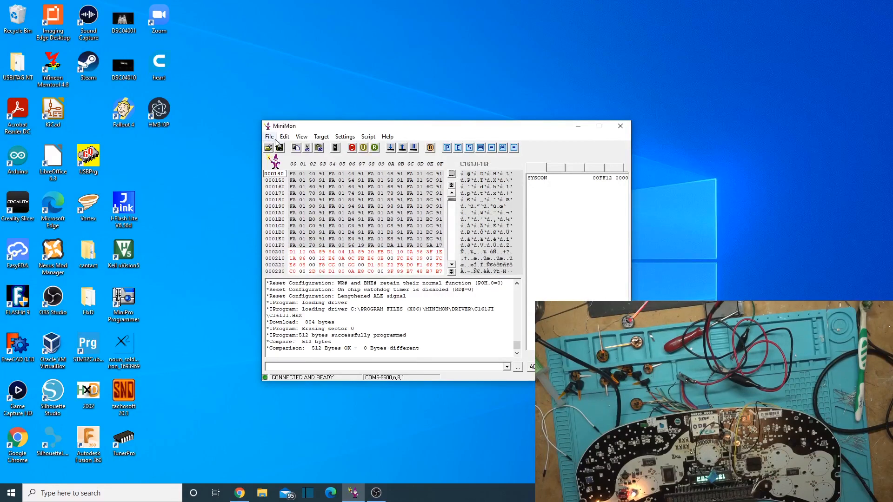
# - Pick byte 000200, reconnect after a hardware reset, and add a 512-byte selection
pyautogui.click(269, 137)
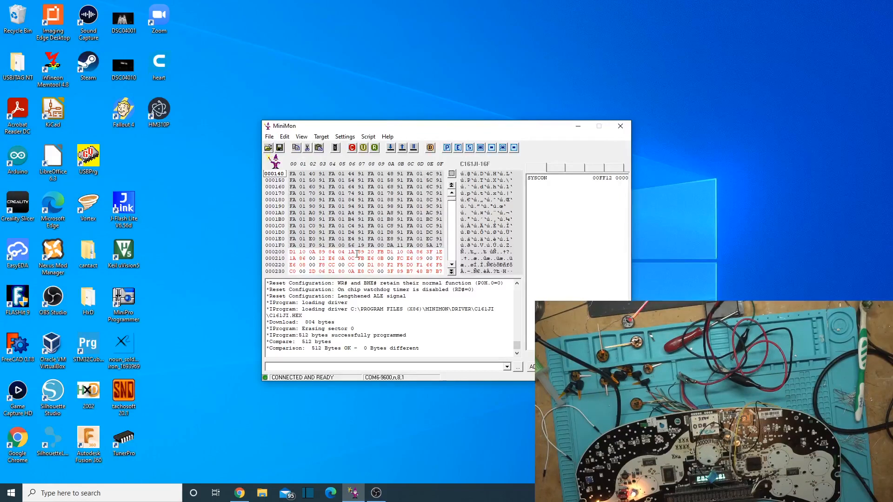
pyautogui.click(284, 136)
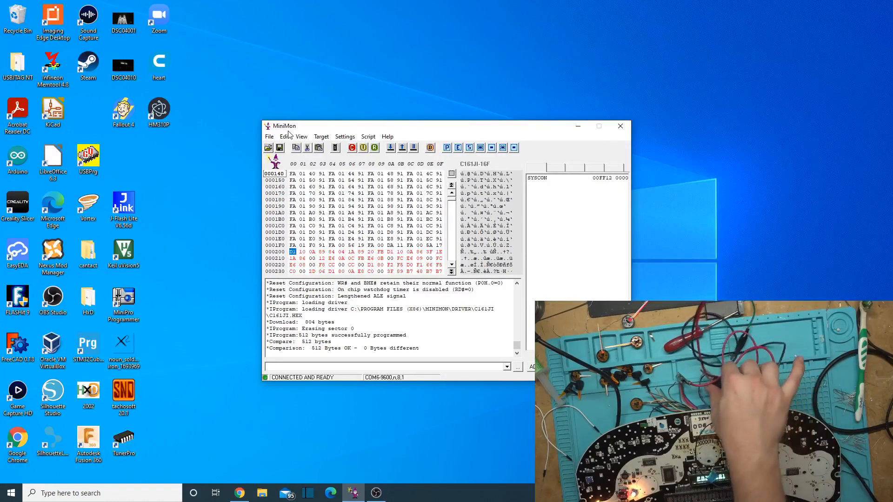
pyautogui.moveTo(287, 31)
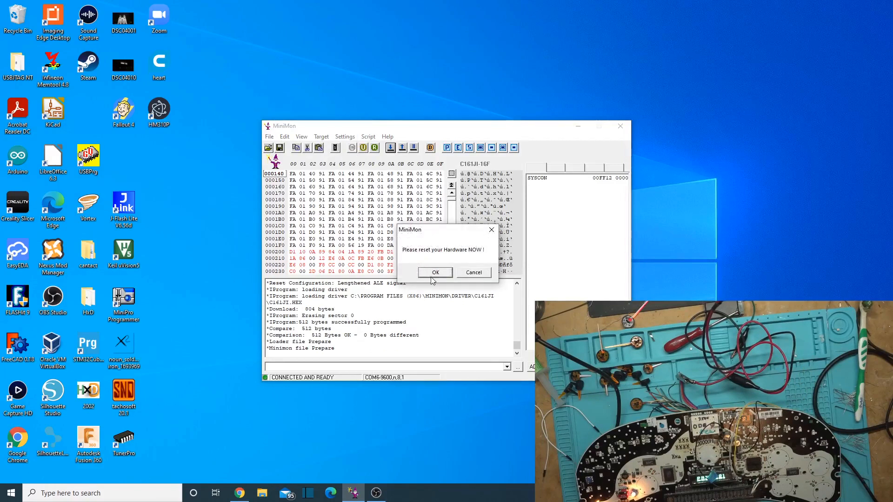
pyautogui.click(436, 272)
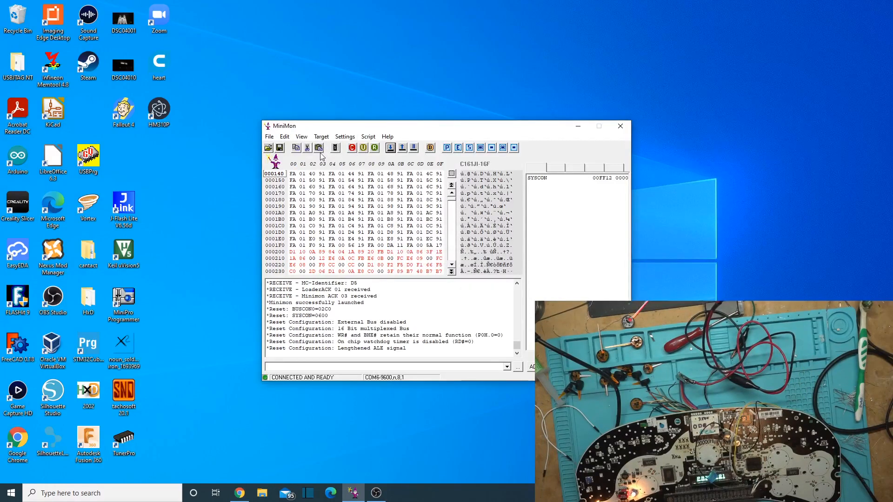
pyautogui.click(318, 148)
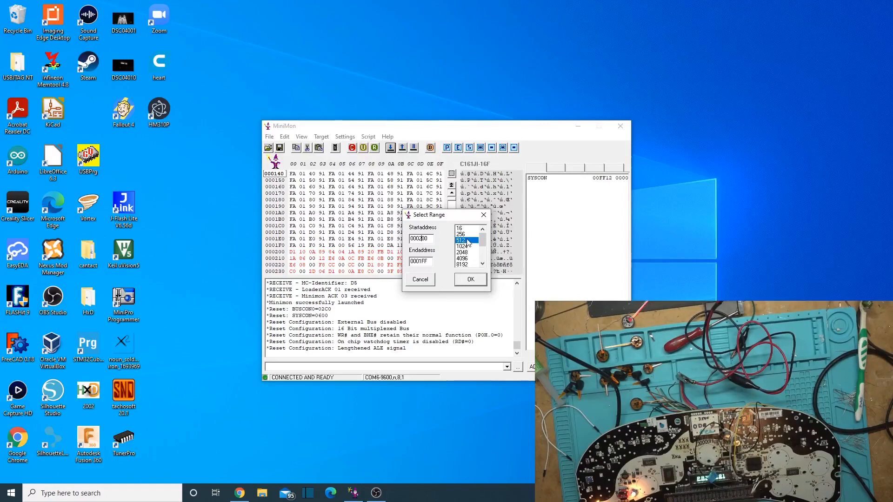
pyautogui.click(469, 280)
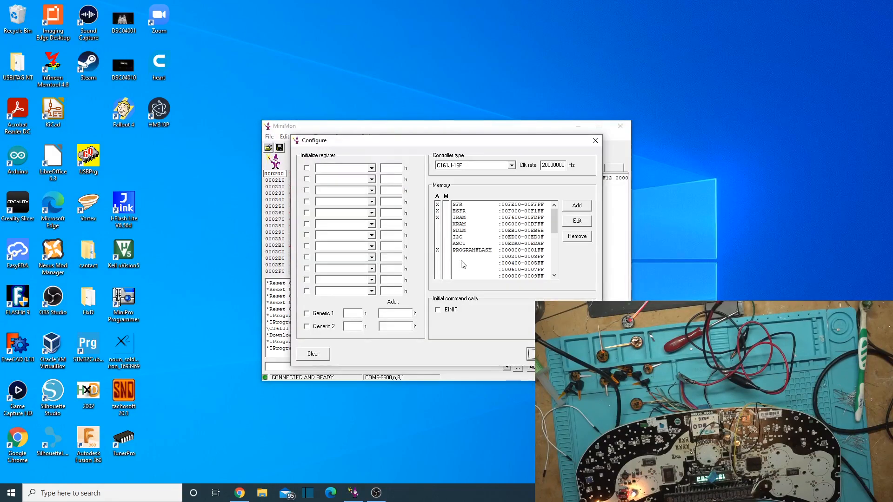
# - View the PROGRAMFLASH unit's 512-byte sections, then cancel without changes
pyautogui.click(576, 221)
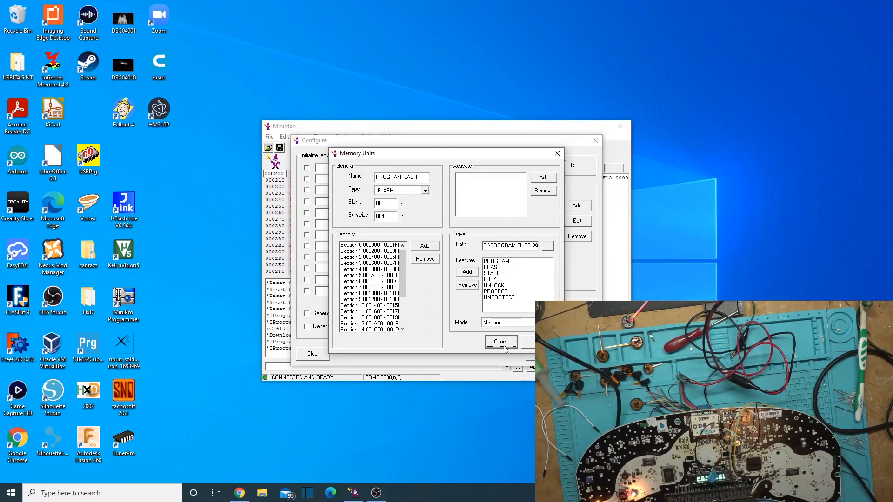
pyautogui.click(500, 342)
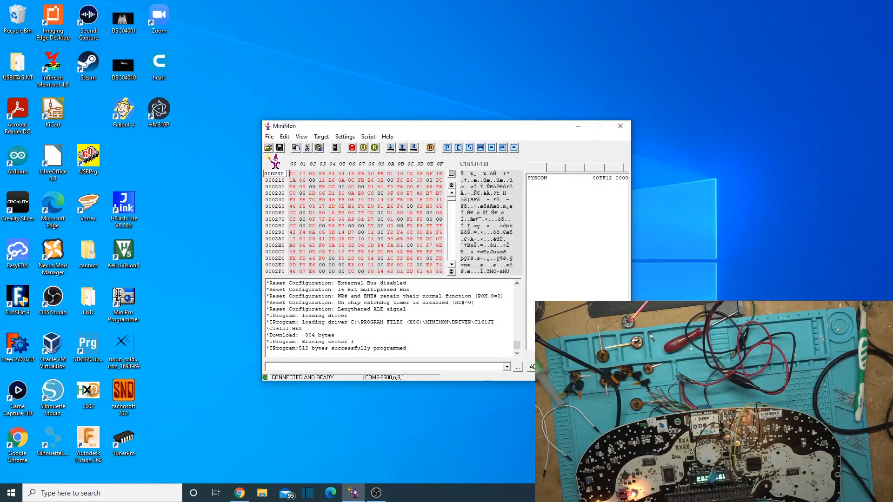
# - Select a byte in the programmed data and start typing the connect command
pyautogui.click(400, 246)
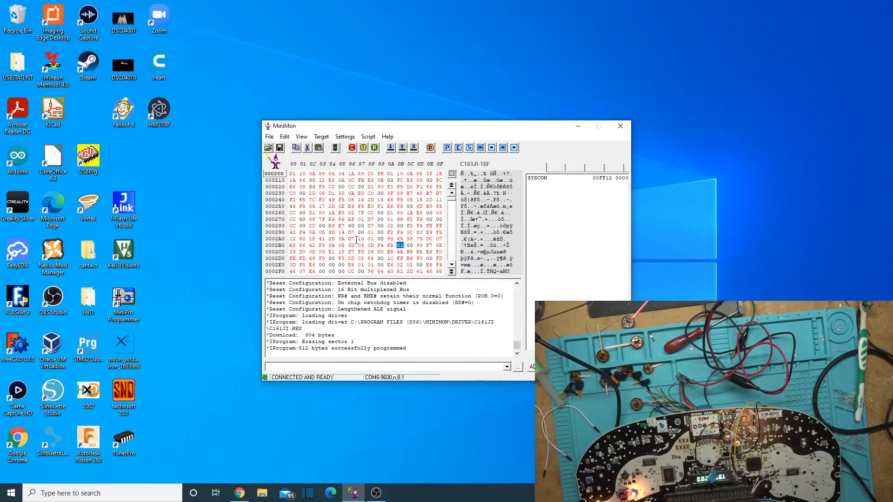
pyautogui.moveTo(562, 165)
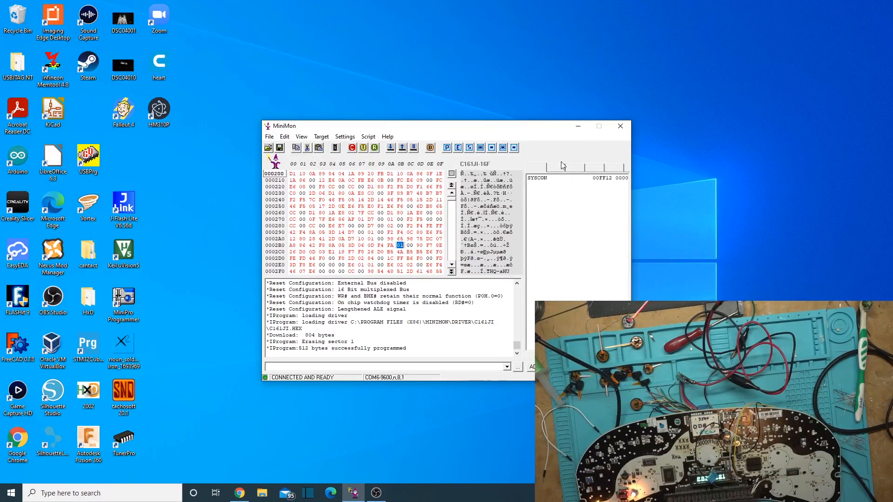
pyautogui.moveTo(566, 158)
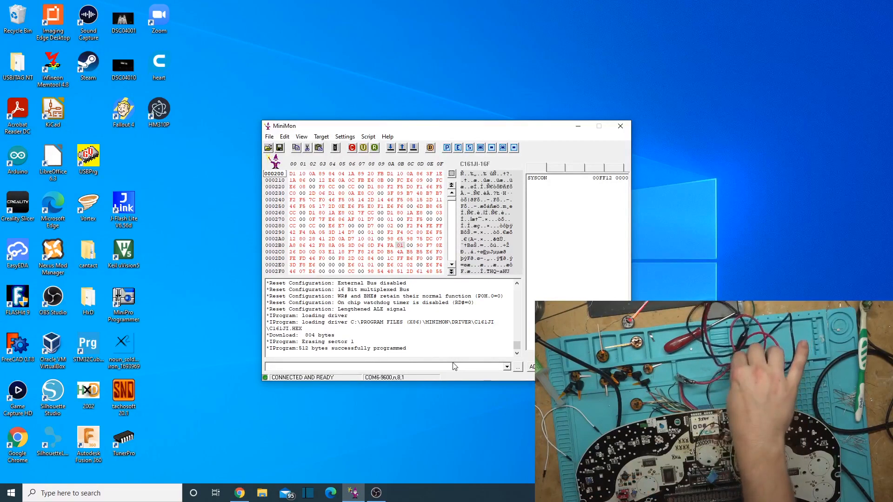
pyautogui.write('d')
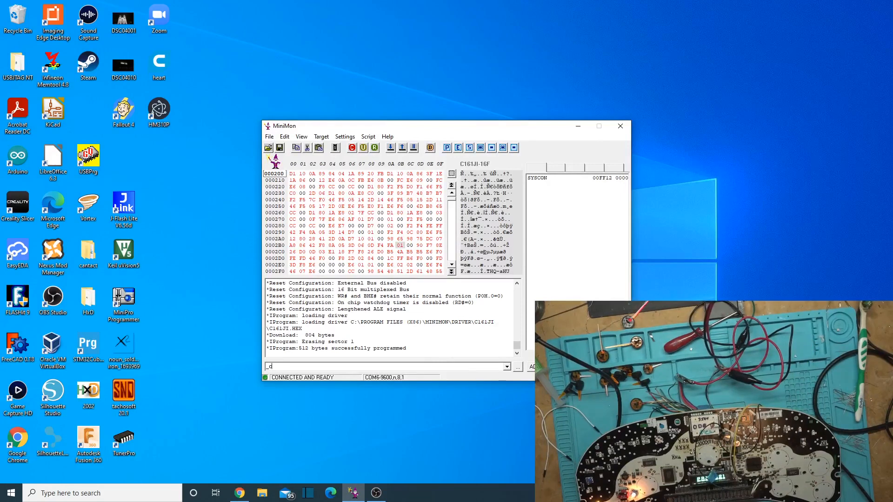
pyautogui.write('connect')
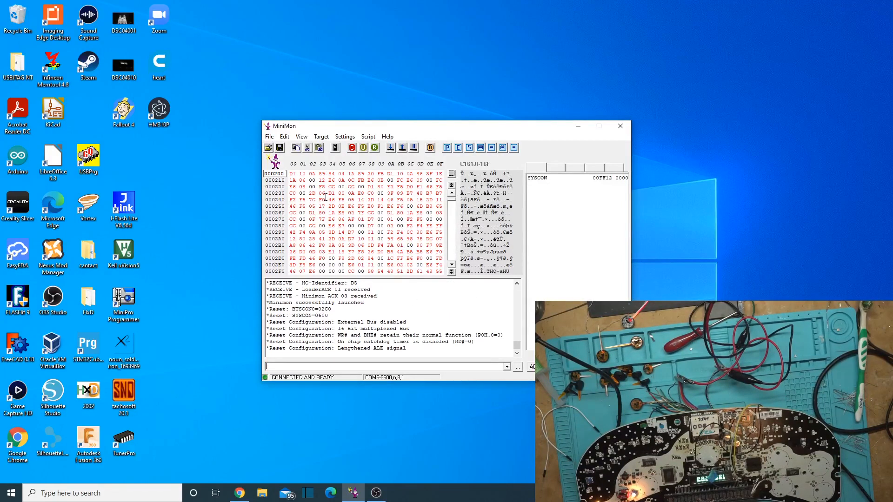
# - Look through the File and View menus, then dismiss them
pyautogui.click(269, 136)
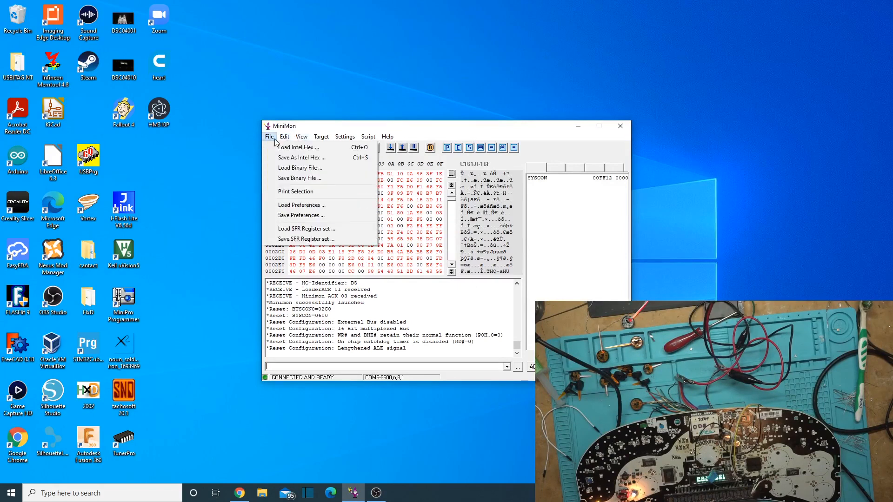
pyautogui.click(301, 137)
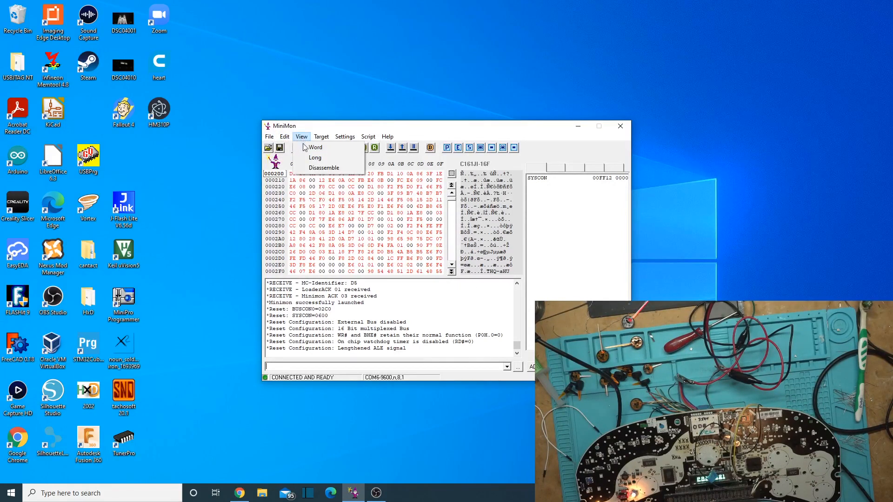
pyautogui.click(285, 137)
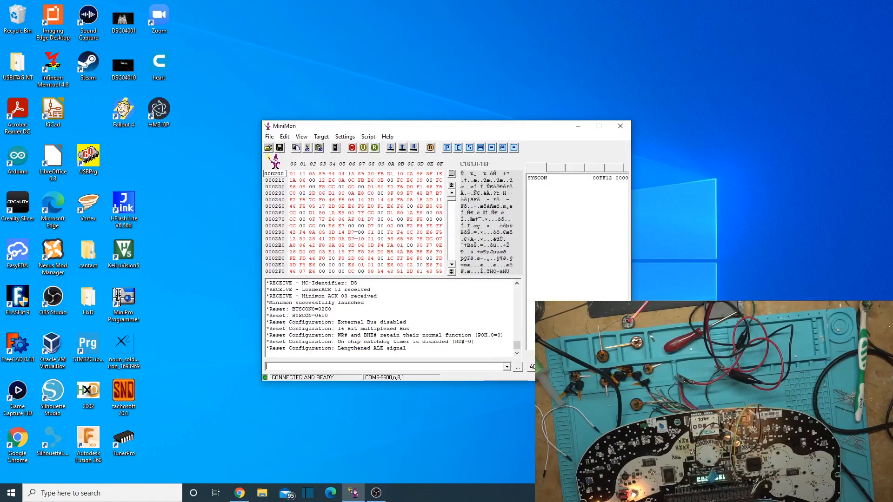
# - Add a 512-byte selection from 000400 to 0005FF via Edit > Add Selection
pyautogui.click(284, 137)
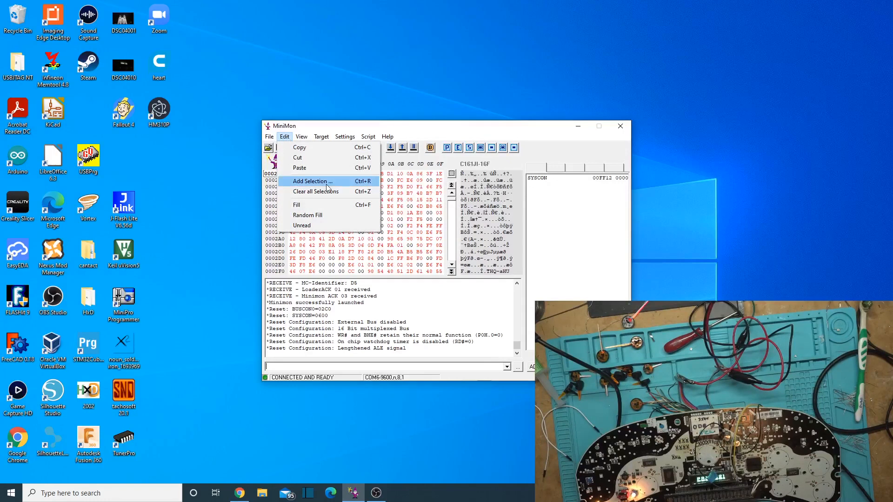
pyautogui.click(313, 181)
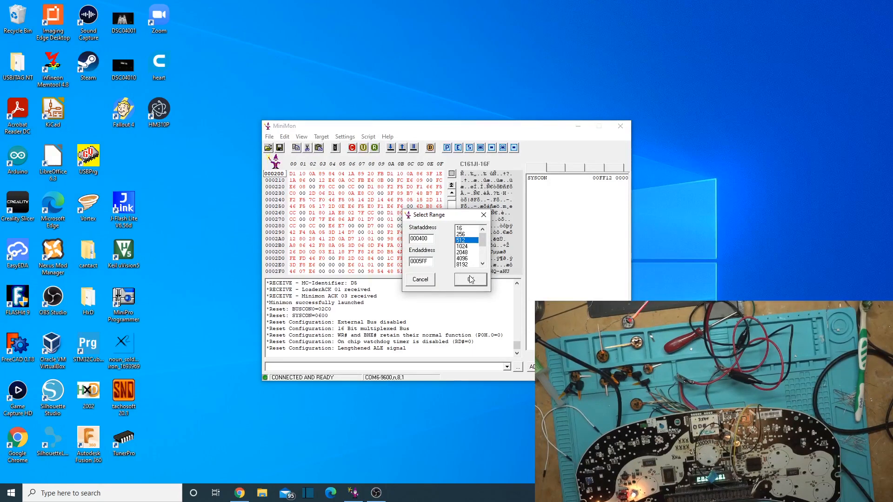
pyautogui.click(469, 279)
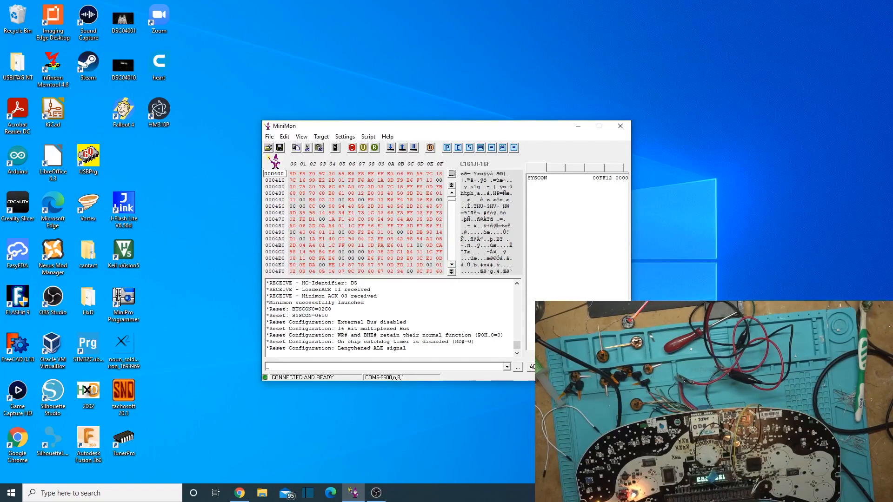
# - Enter the _program command to write the 512 selected bytes
pyautogui.write('_prd')
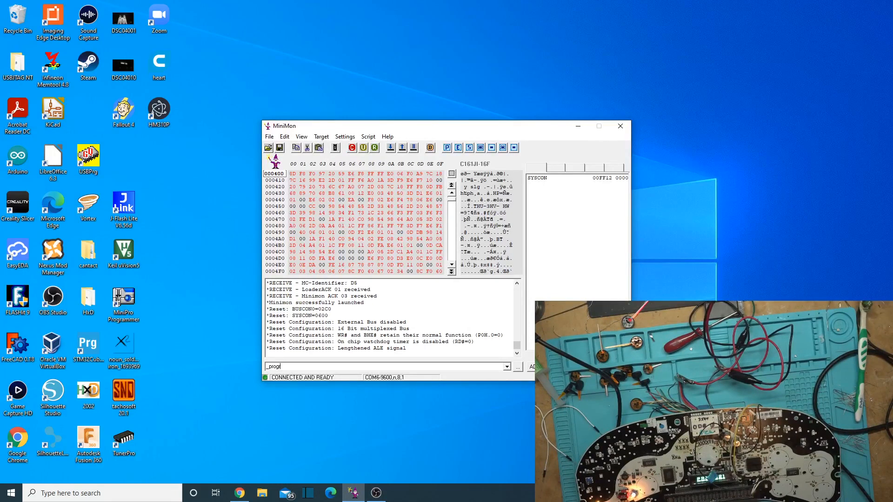
pyautogui.write('am')
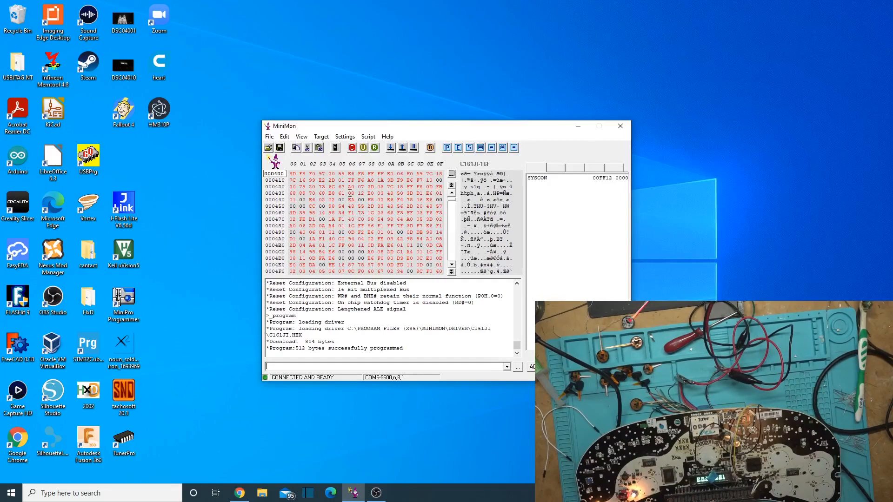
# - Compare 000400–0005FF against the chip, reporting 512 bytes OK and 0 different
pyautogui.click(344, 137)
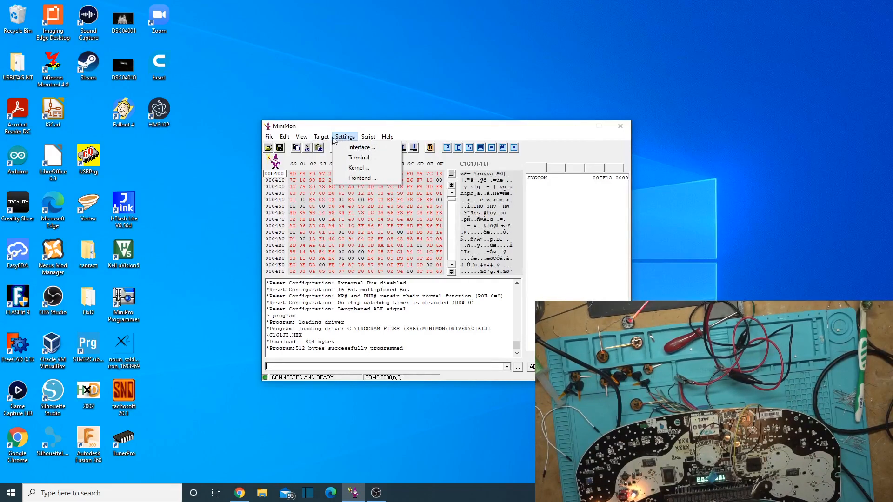
pyautogui.click(321, 137)
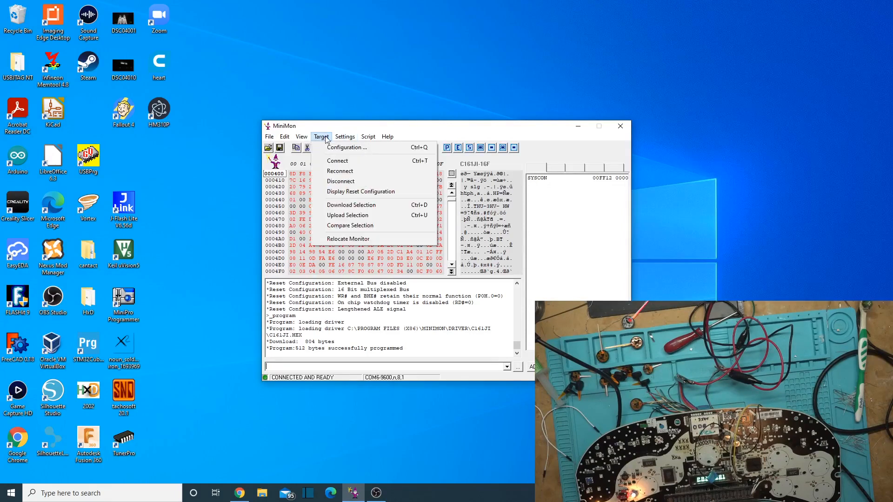
pyautogui.moveTo(347, 215)
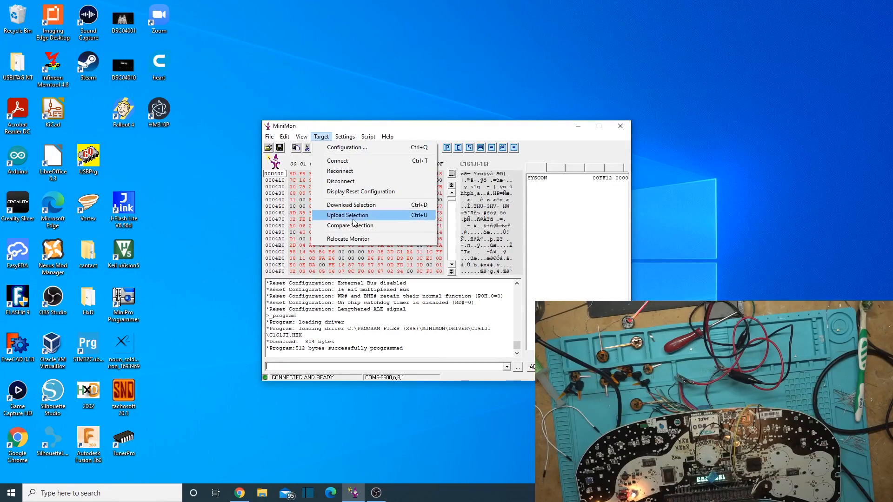
pyautogui.click(350, 225)
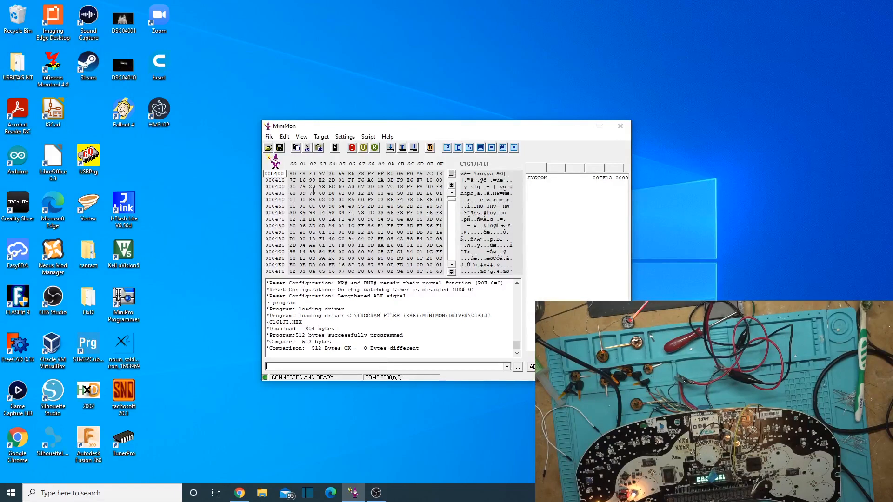
pyautogui.click(284, 137)
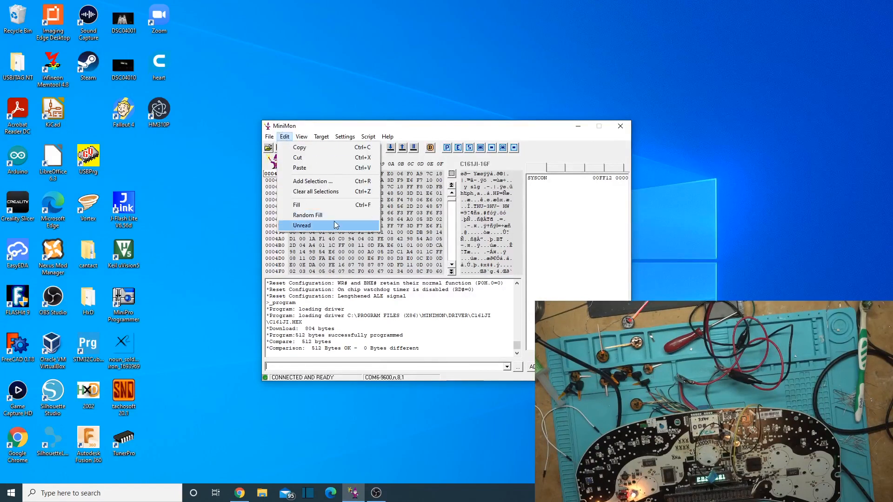
pyautogui.moveTo(316, 191)
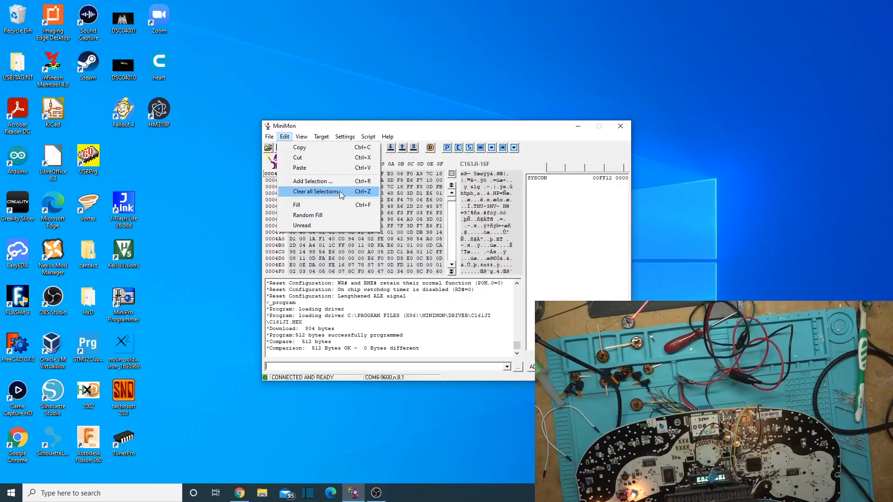
# - Choose Edit > Clear all Selections to remove every memory selection
pyautogui.click(315, 191)
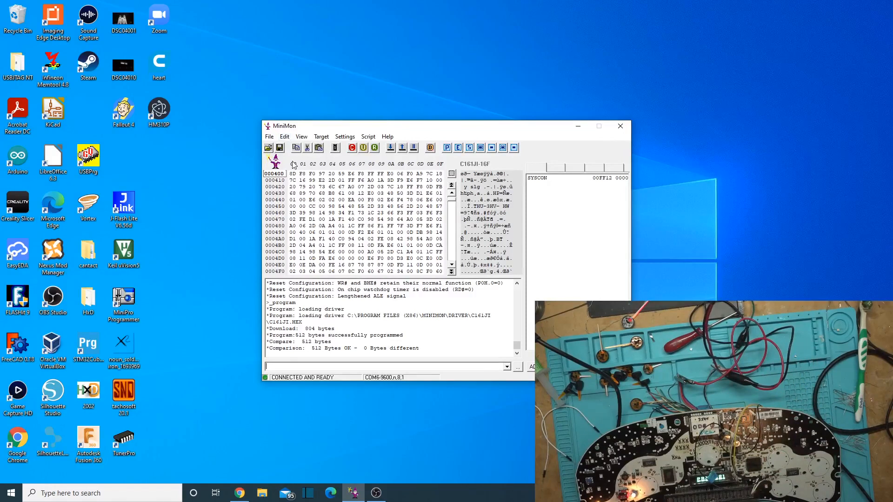
pyautogui.moveTo(322, 162)
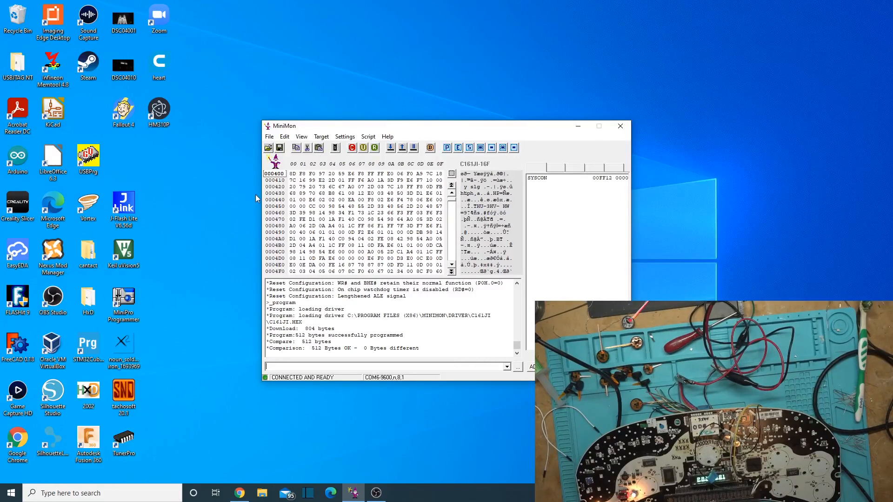
pyautogui.moveTo(318, 147)
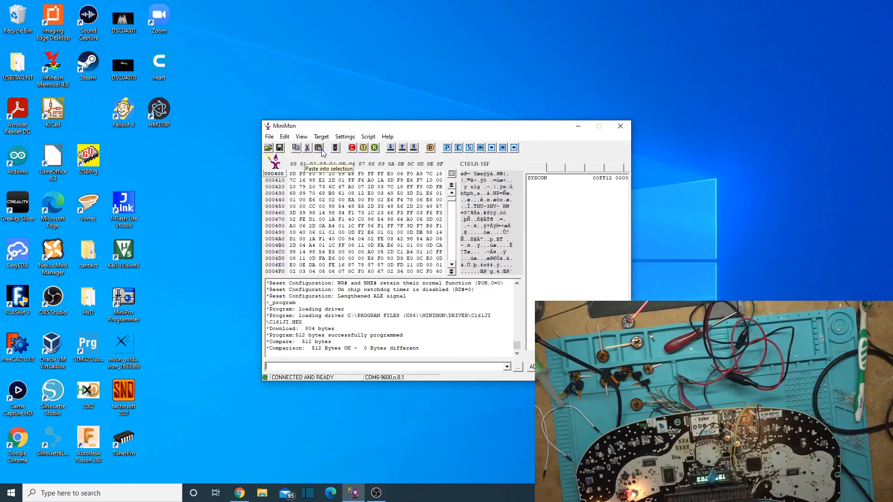
pyautogui.moveTo(310, 135)
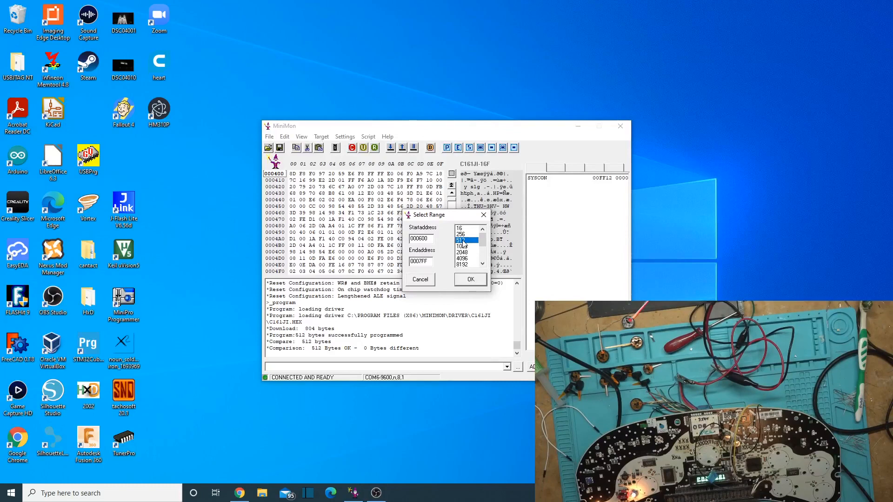
# - Confirm the 000600–0007FF range and run _iprogram to erase sector 3 and program it
pyautogui.click(470, 279)
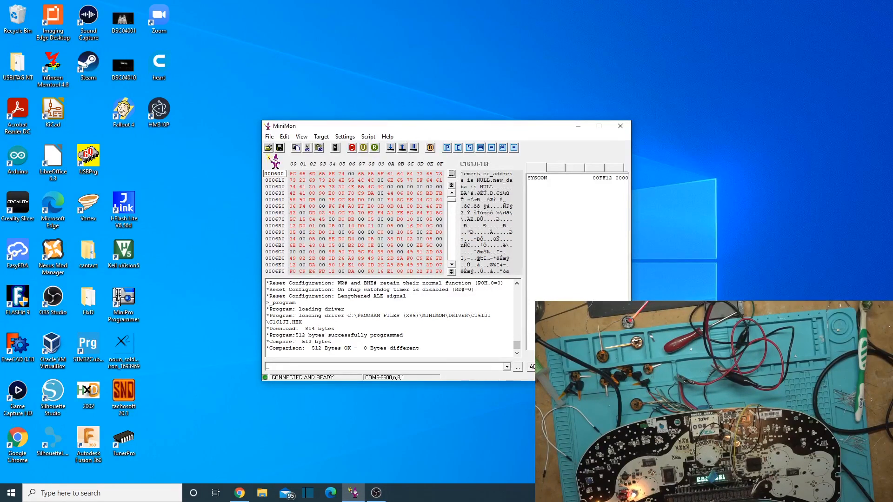
pyautogui.write('_program')
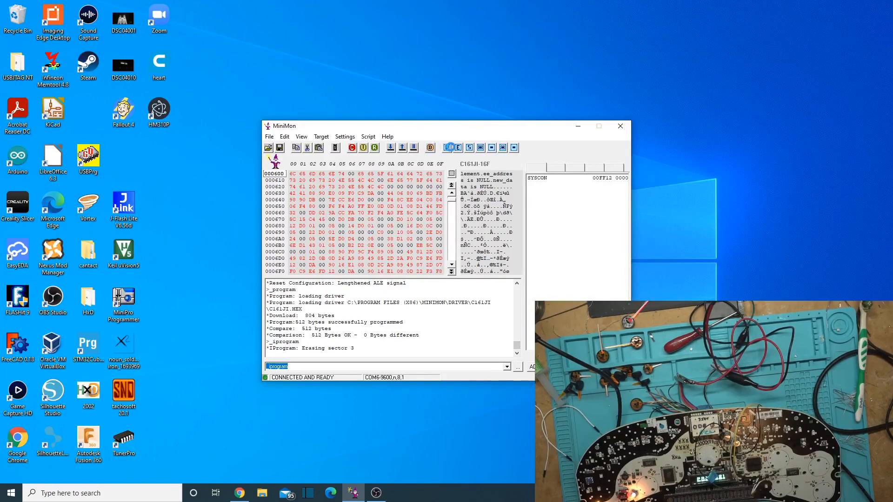
pyautogui.moveTo(456, 148)
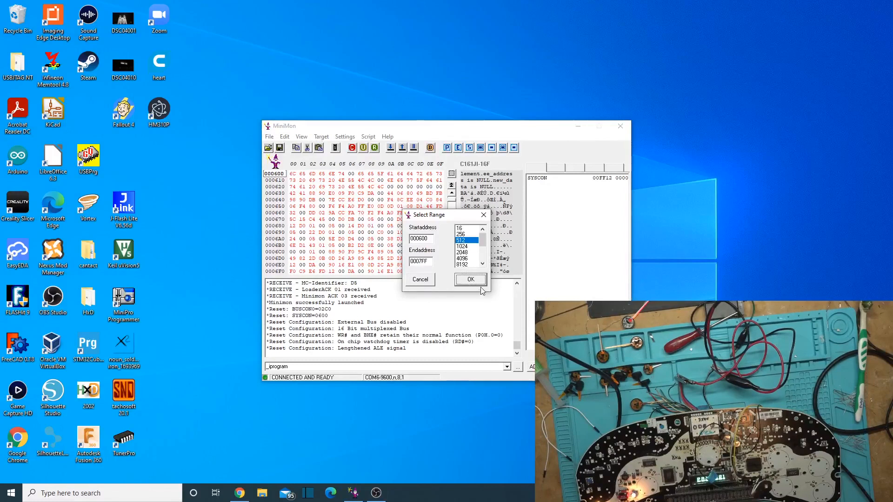
pyautogui.click(469, 279)
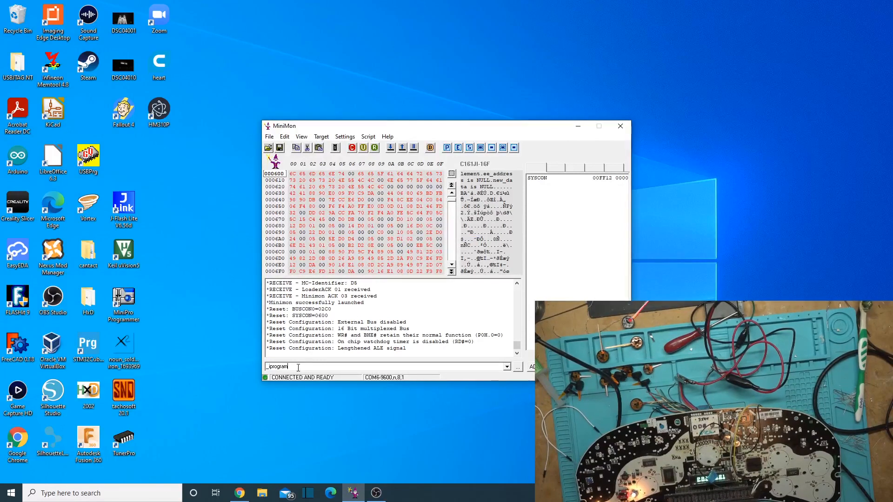
pyautogui.press('Return')
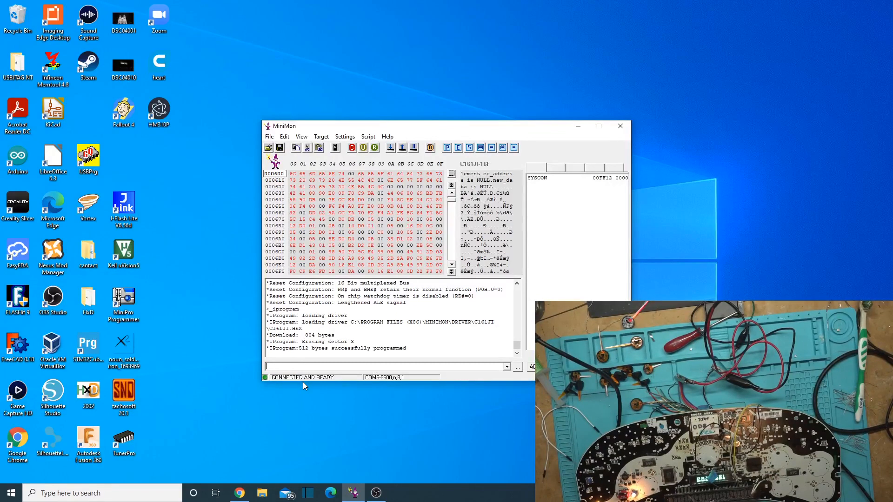
pyautogui.moveTo(418, 158)
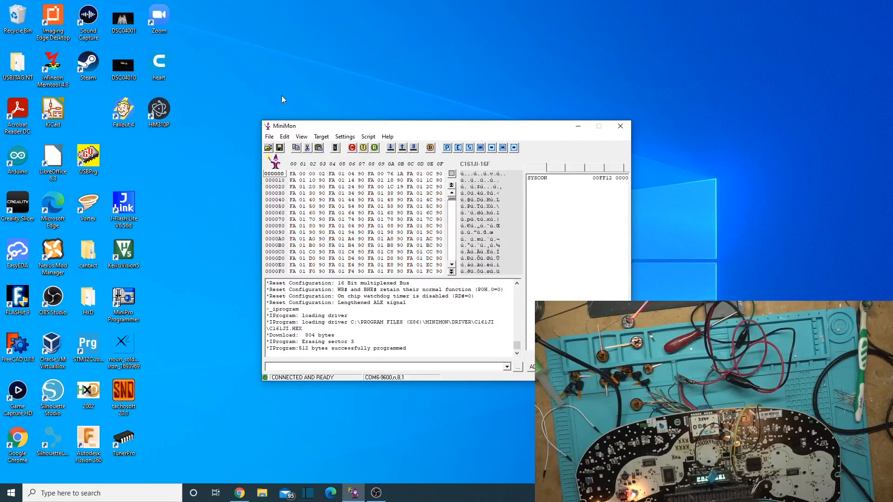
# - Compare a new 2048-byte selection with chip memory (0 different), then reset via _srst
pyautogui.click(269, 136)
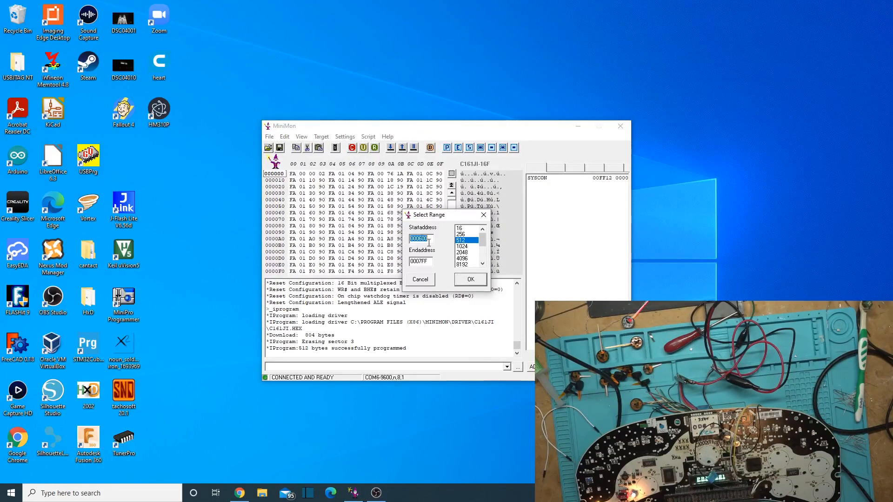
pyautogui.click(469, 279)
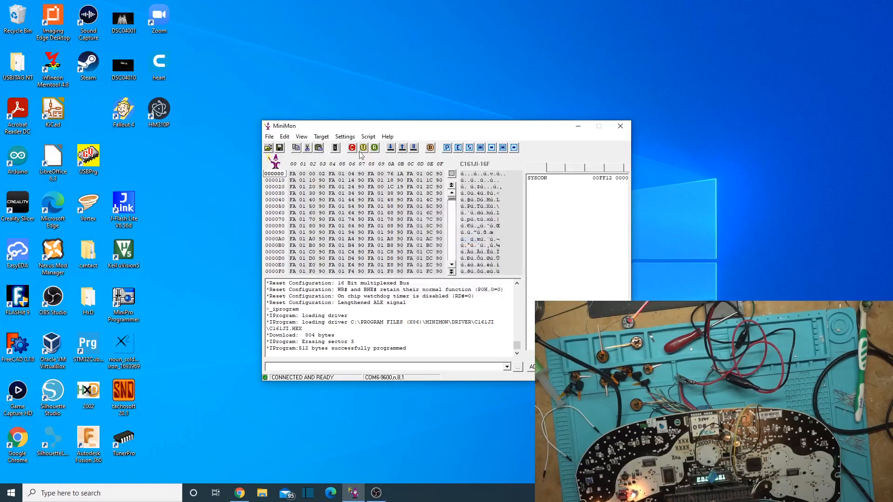
pyautogui.click(344, 137)
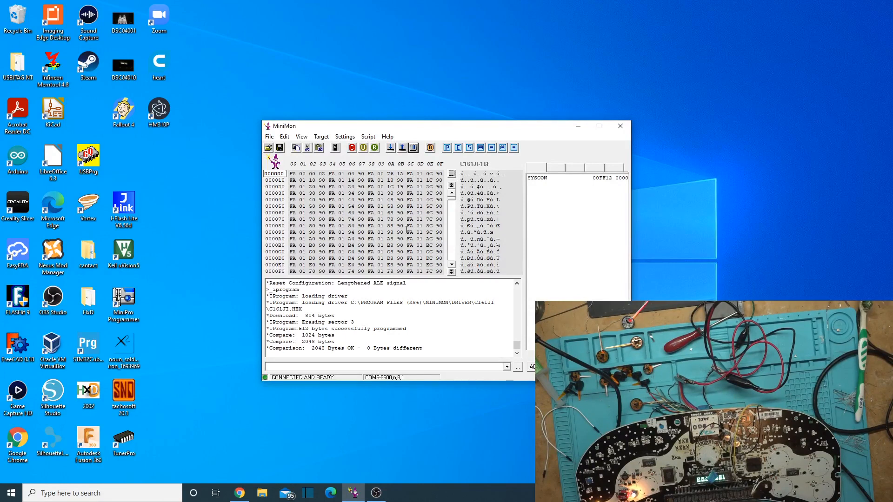
pyautogui.moveTo(215, 405)
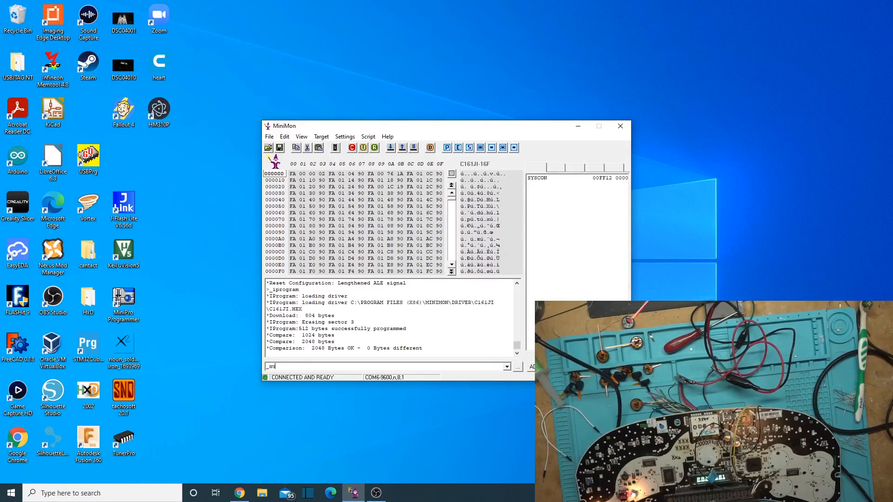
pyautogui.press('Return')
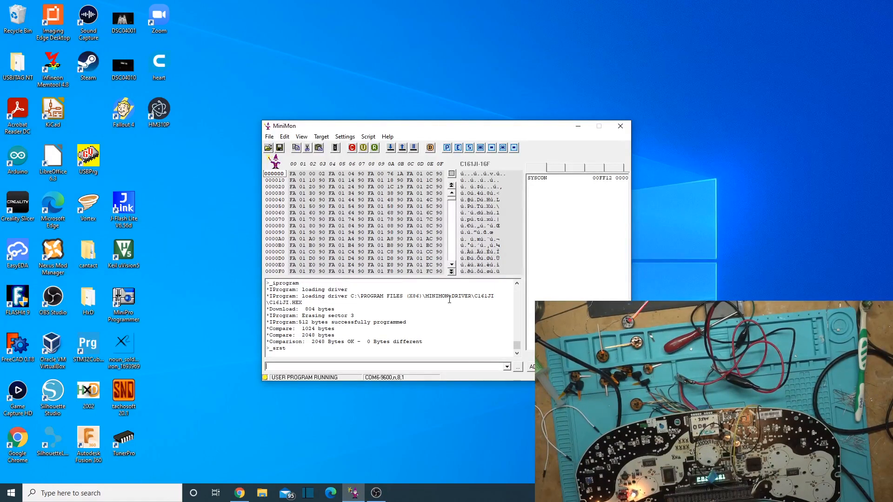